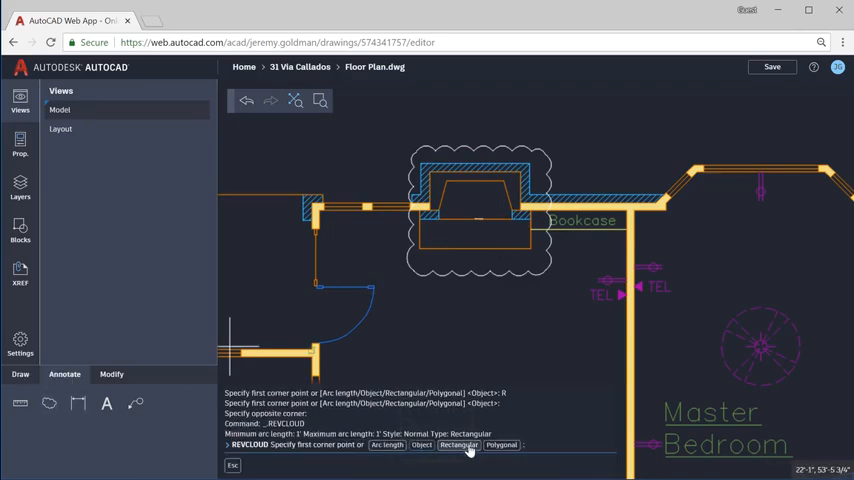
- Choose the Rectangular option for the revision cloud around the bookcase
left_click(501, 445)
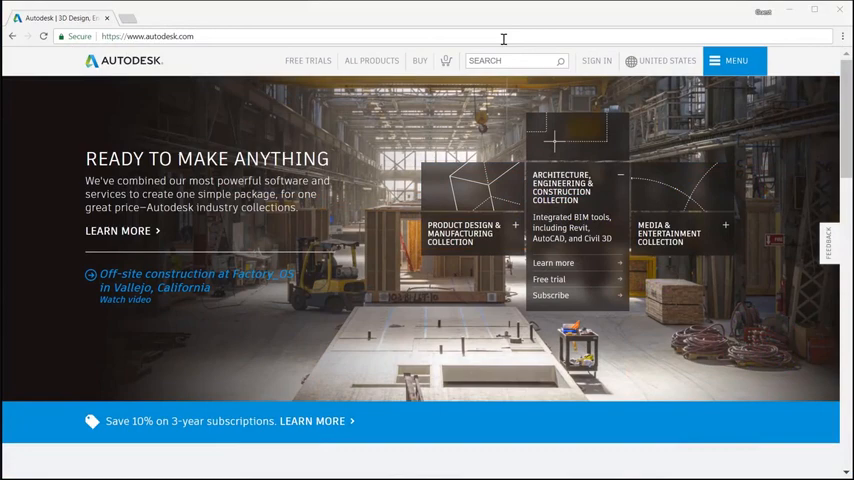
- Navigate the browser to web.autocad.com
type("web.autocad")
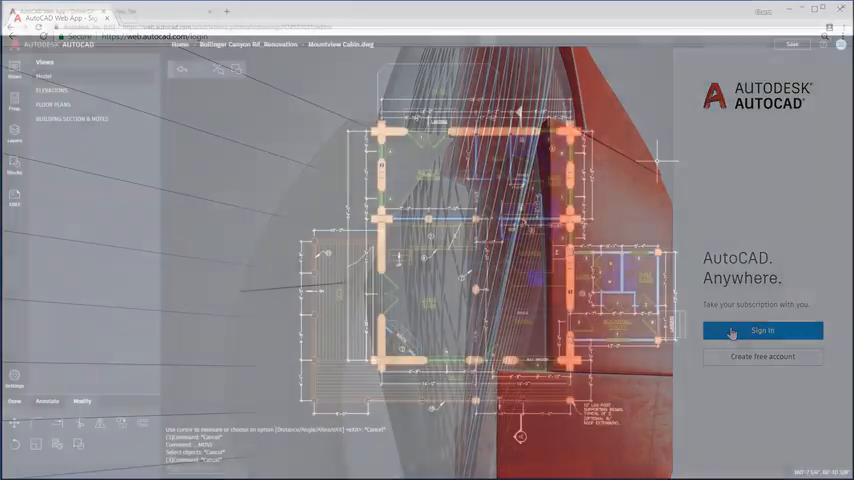
- Sign in to AutoCAD Web App and continue into the drawing
left_click(762, 330)
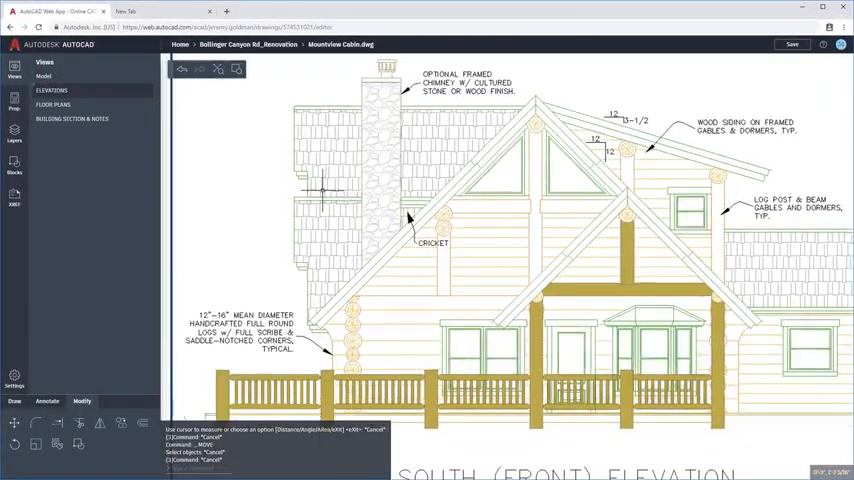
left_click(53, 104)
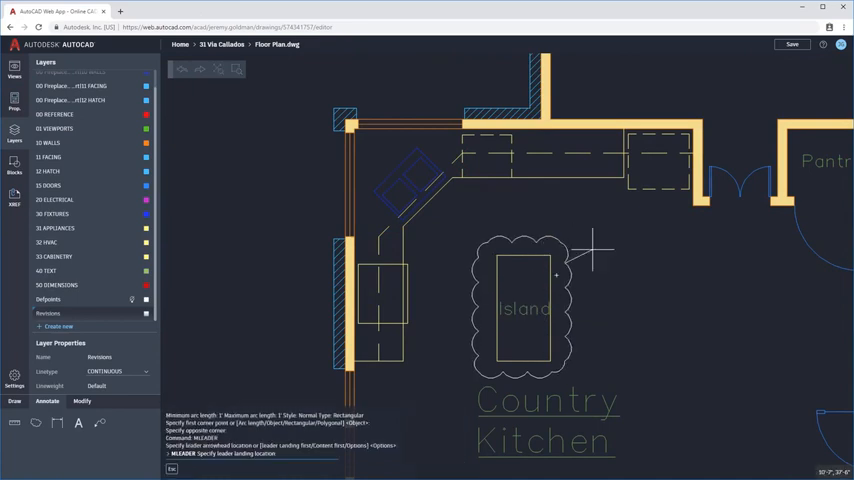
- Place the 'Add counter space' note on the island cloud, then erase the cloud and note
left_click(588, 258)
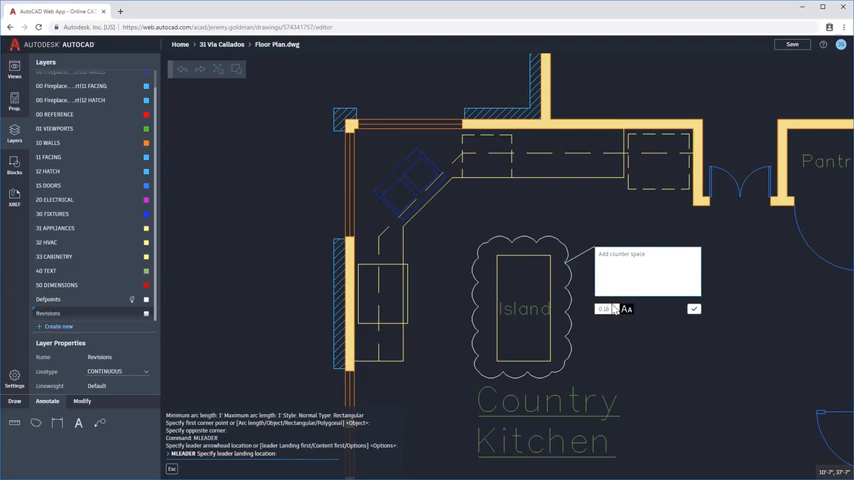
left_click(694, 308)
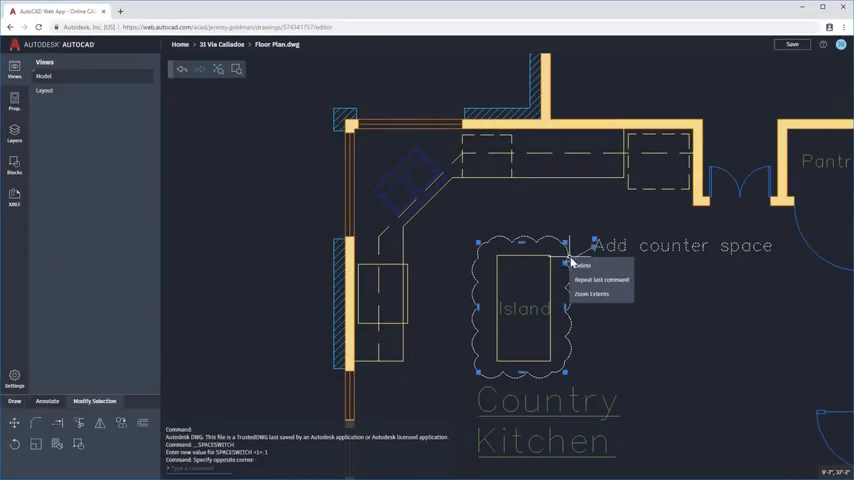
left_click(14, 133)
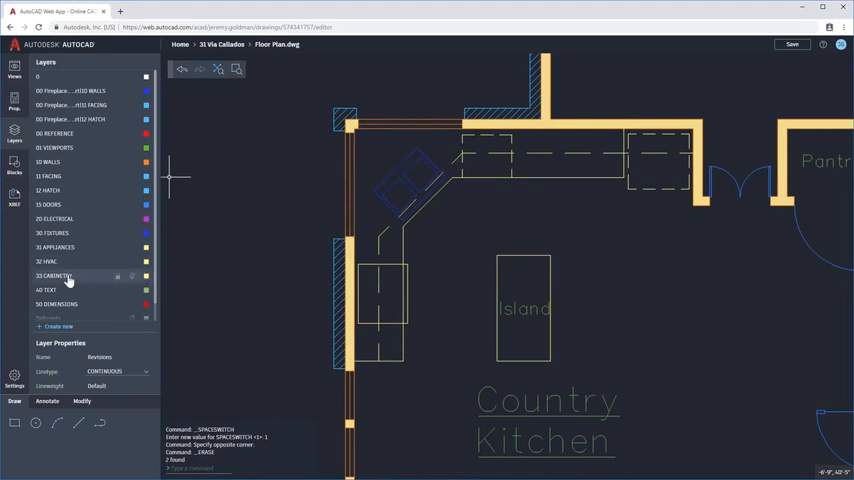
left_click(68, 276)
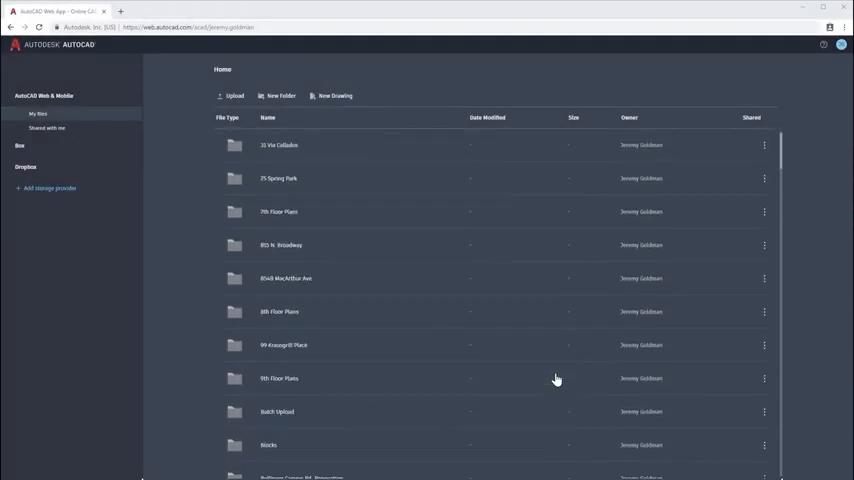
- Connect OneDrive as a storage provider using the existing Microsoft account
left_click(50, 188)
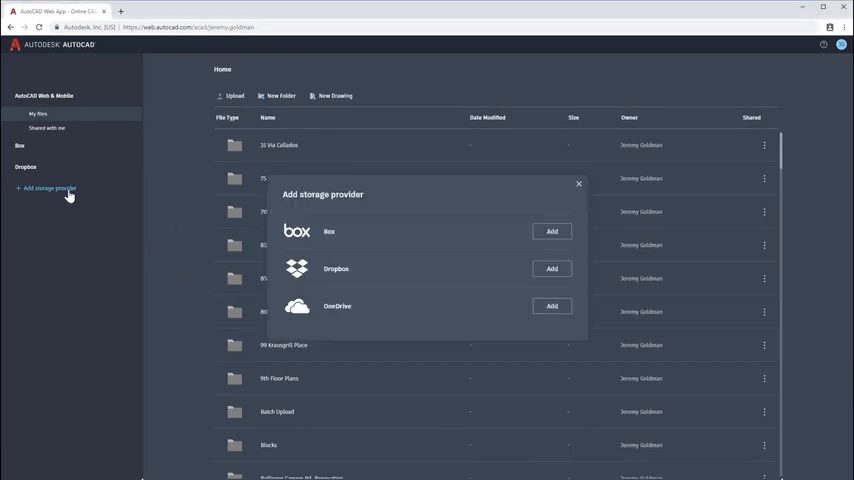
left_click(552, 306)
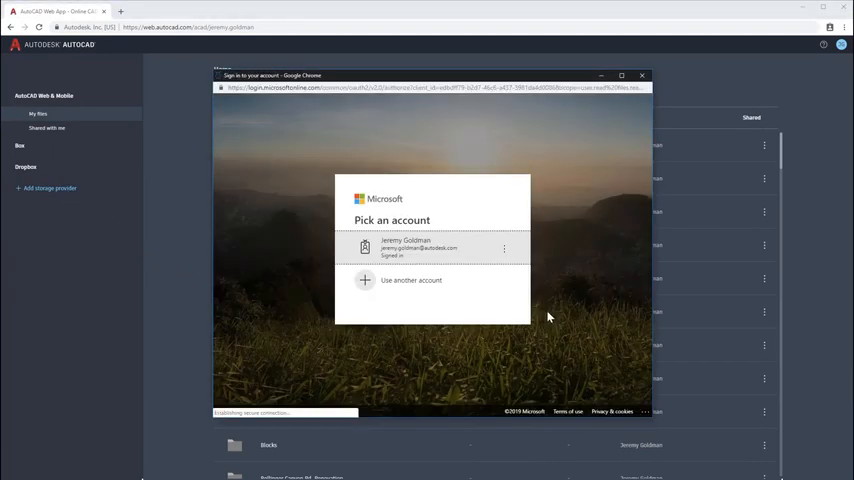
left_click(432, 248)
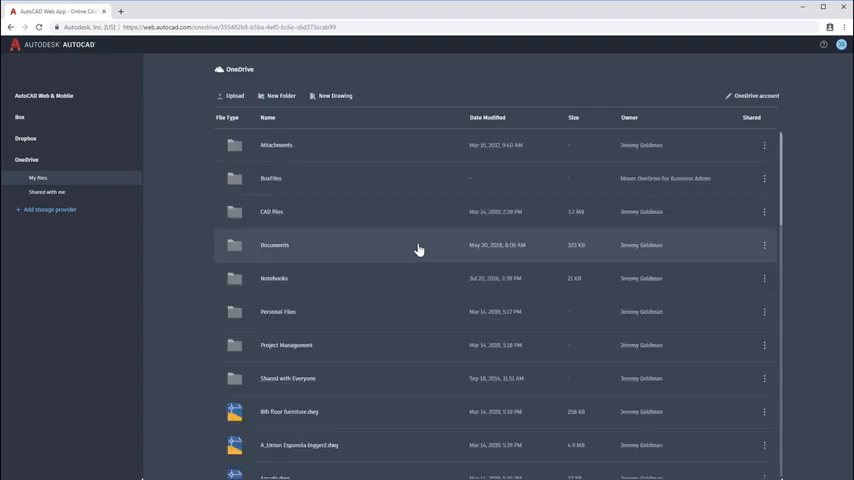
- Open 8th_floor.dwg from CAD files > 8th Floor Plans
double_click(271, 211)
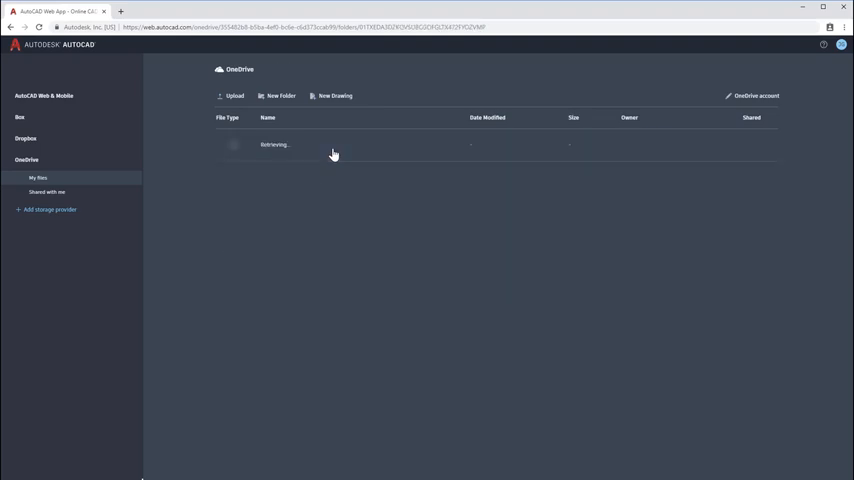
left_click(274, 144)
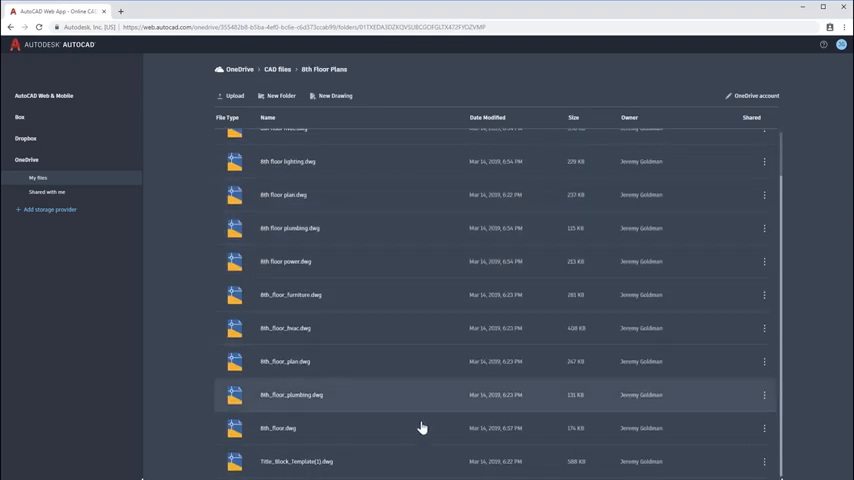
double_click(278, 428)
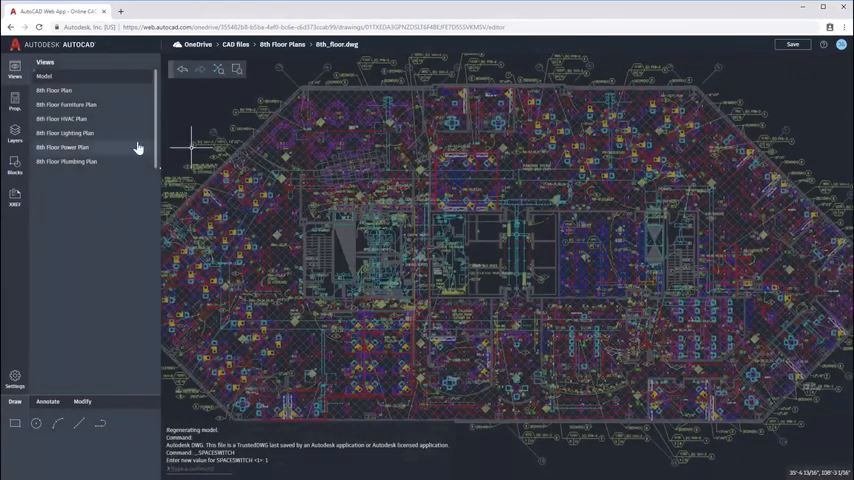
- Show the layer list and switch off two furniture layers in 8th_floor.dwg
left_click(15, 133)
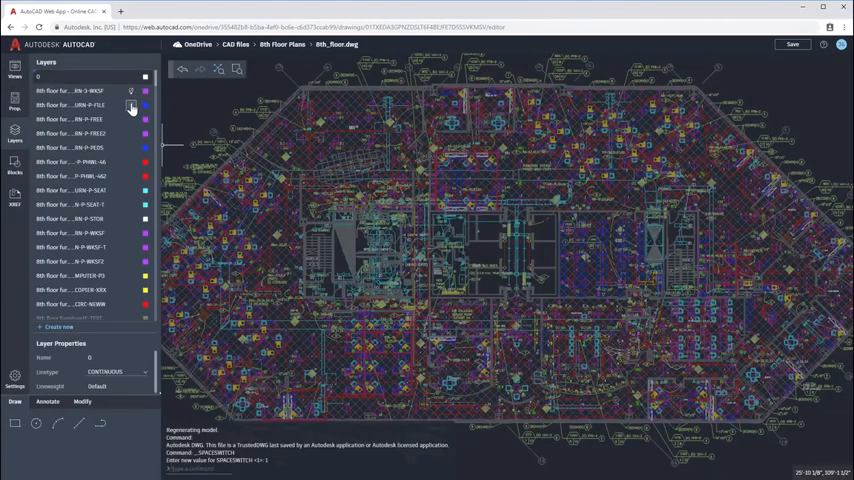
left_click(131, 133)
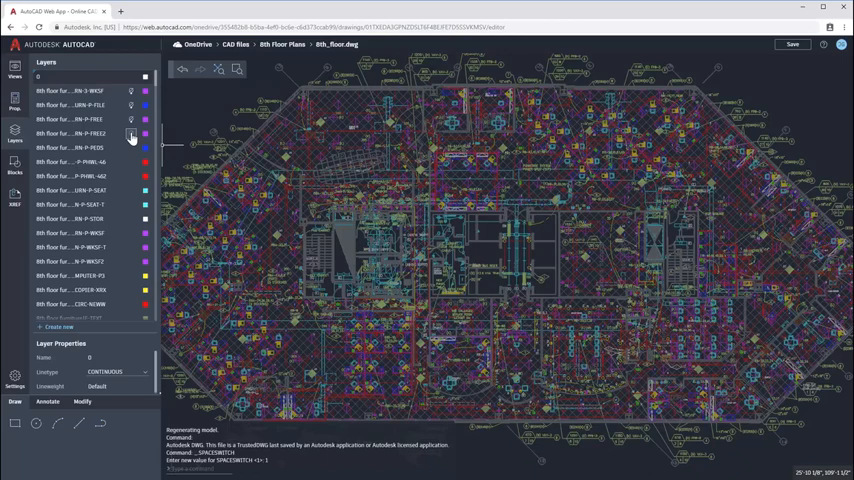
left_click(131, 141)
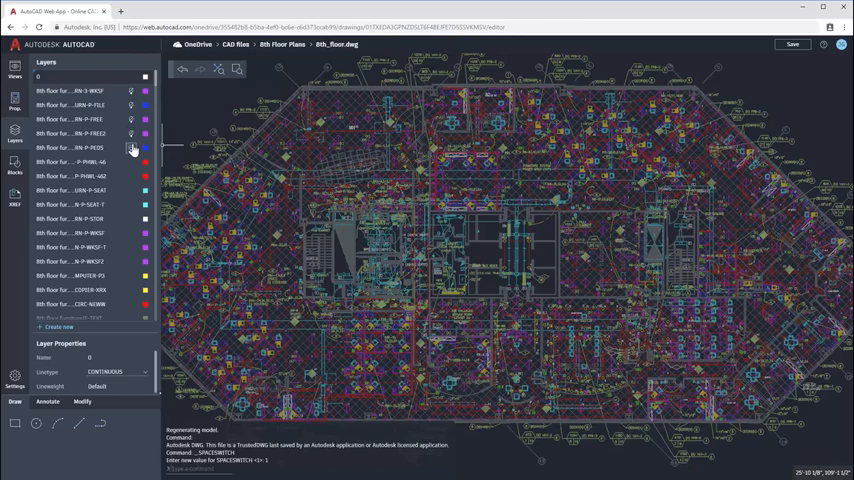